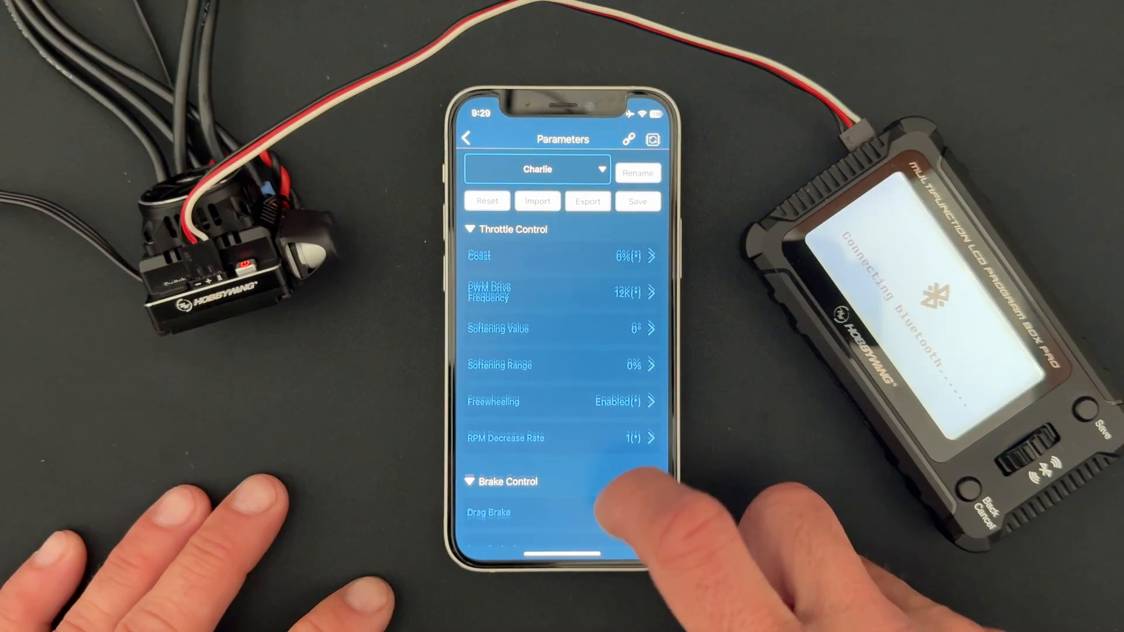
- Scroll the Charlie parameter list to the Brake Control section
scroll("up", 3)
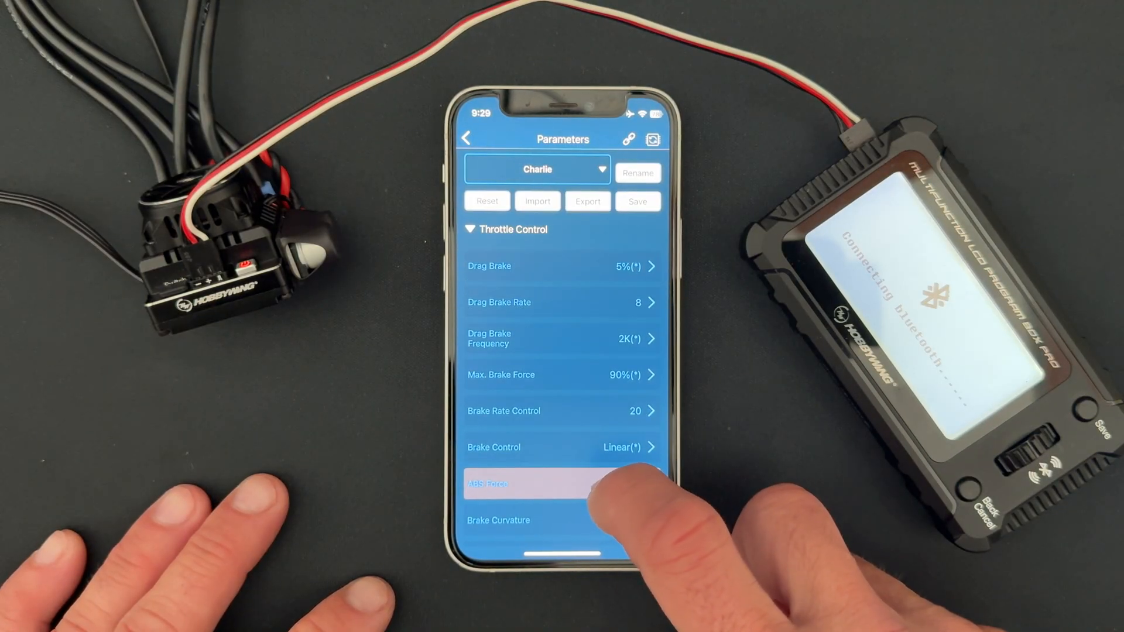
scroll("up", 3)
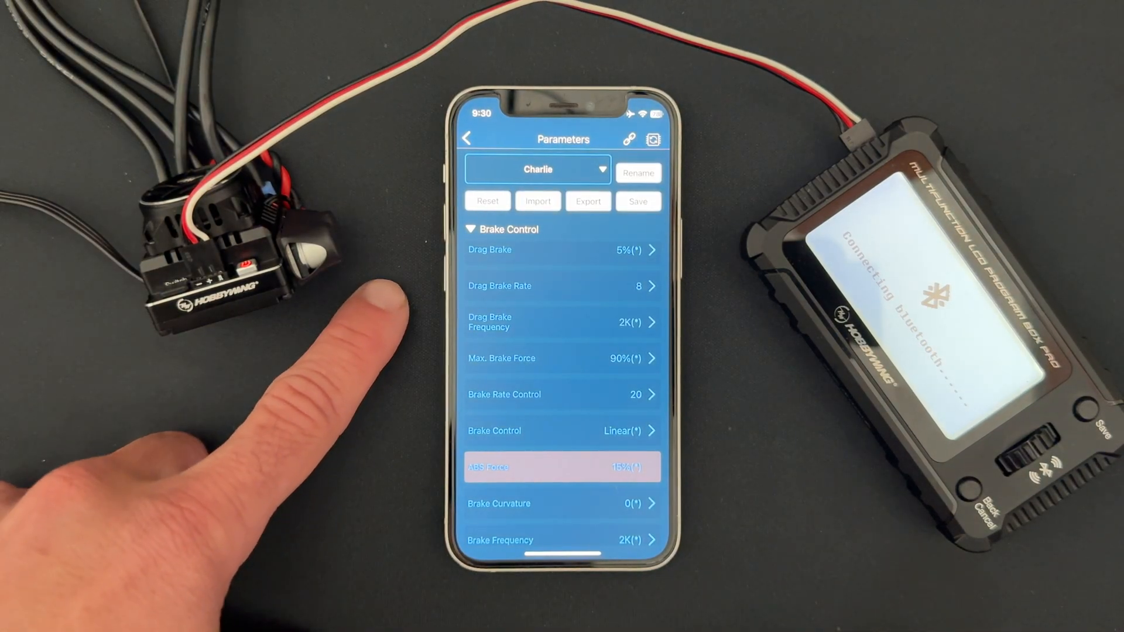
mouse_move(372, 344)
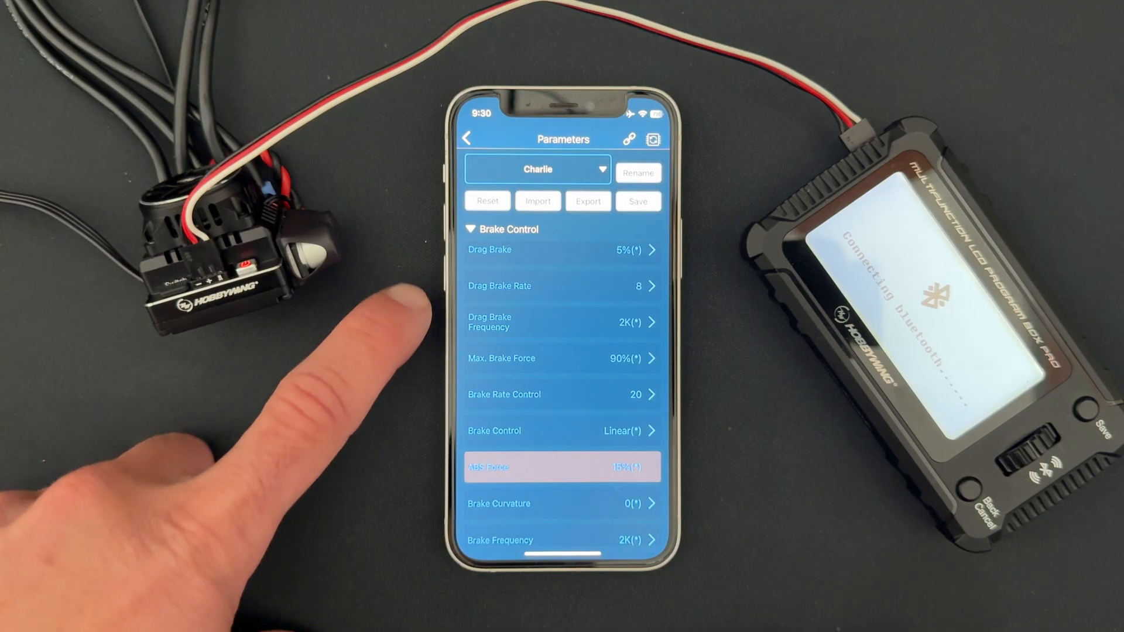
mouse_move(386, 358)
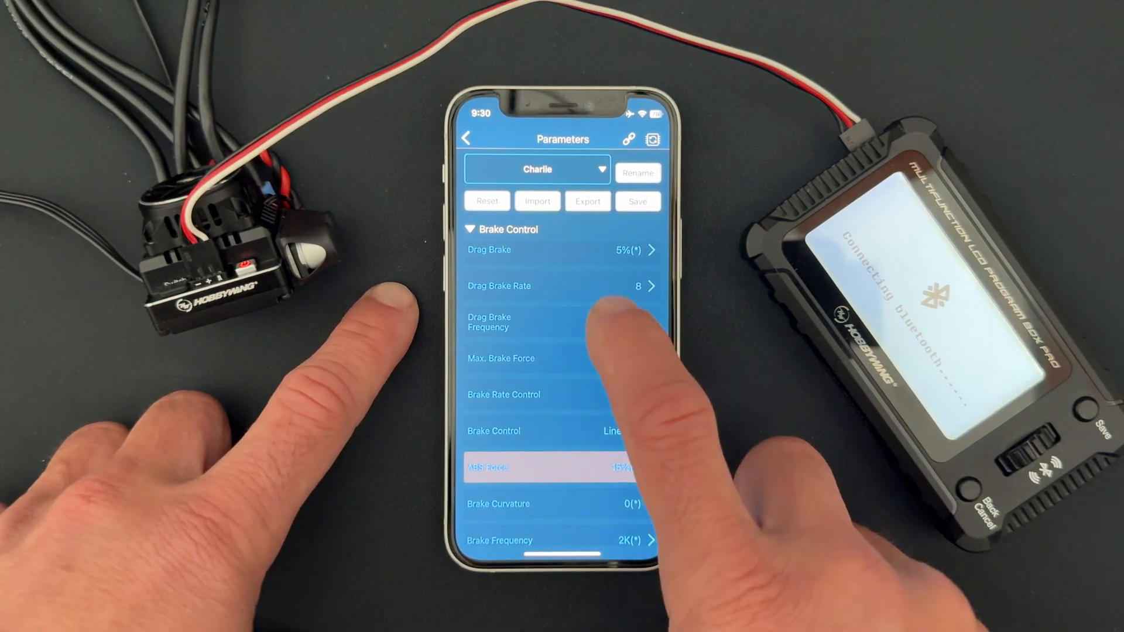
left_click(562, 286)
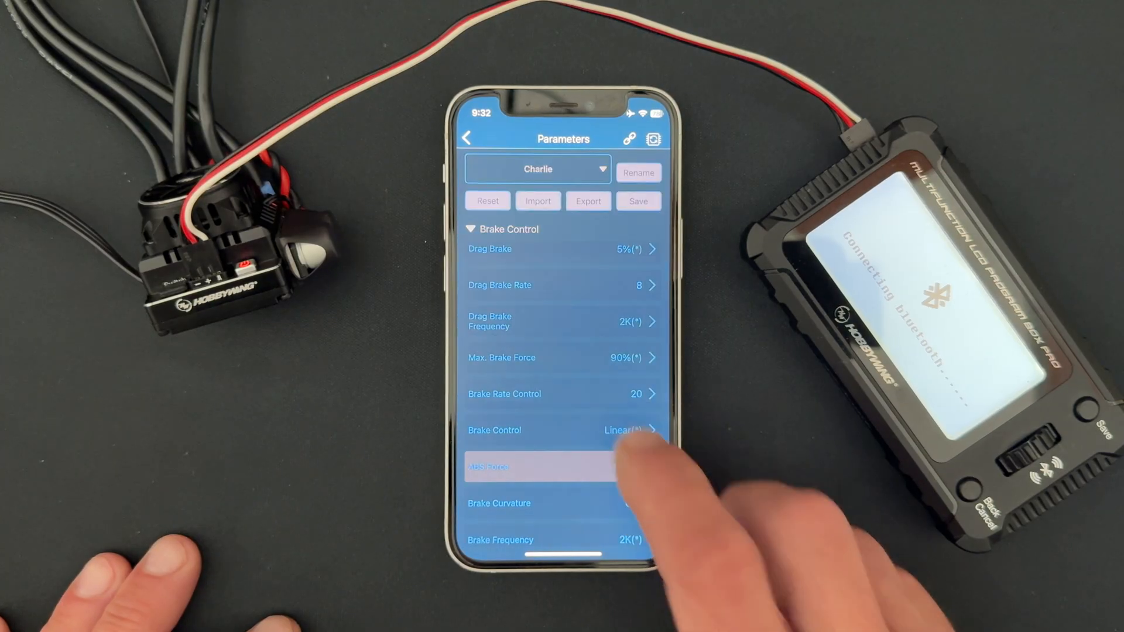
- Show the Brake Control mode popup with Linear, Traditional and Disc Brake
left_click(559, 430)
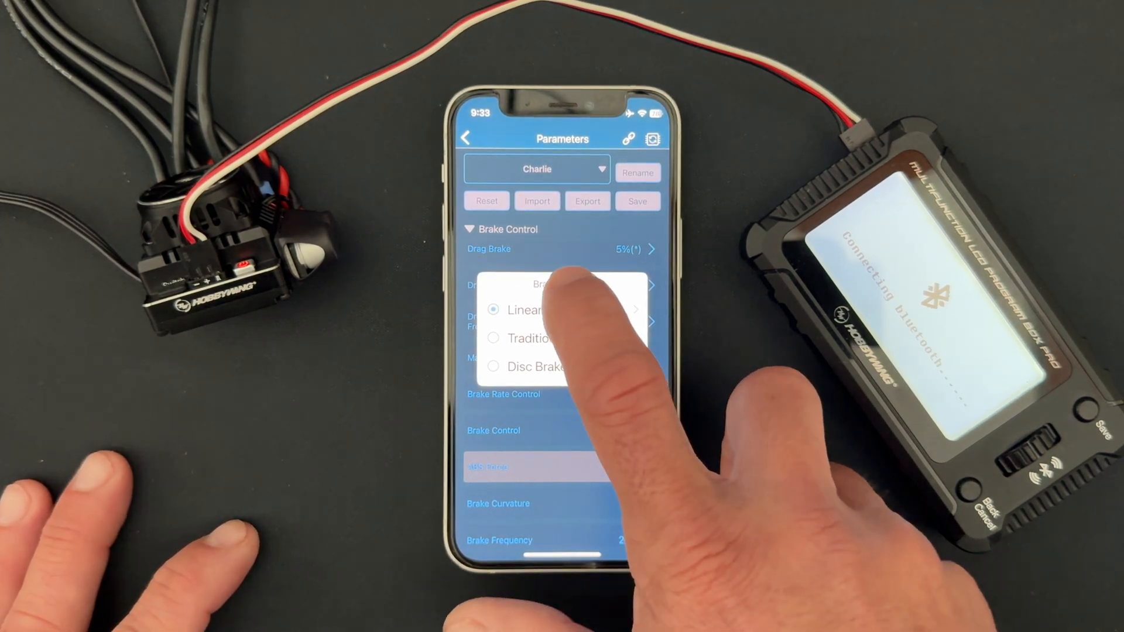
- Close and reopen the Brake Control popup, keeping Linear selected
left_click(525, 309)
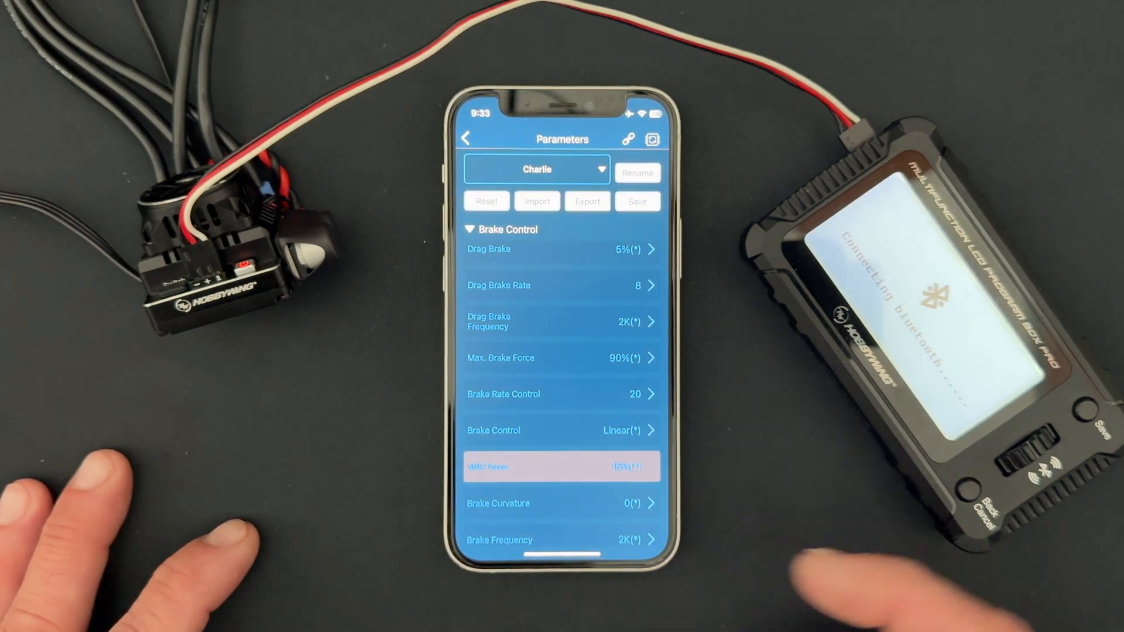
left_click(561, 430)
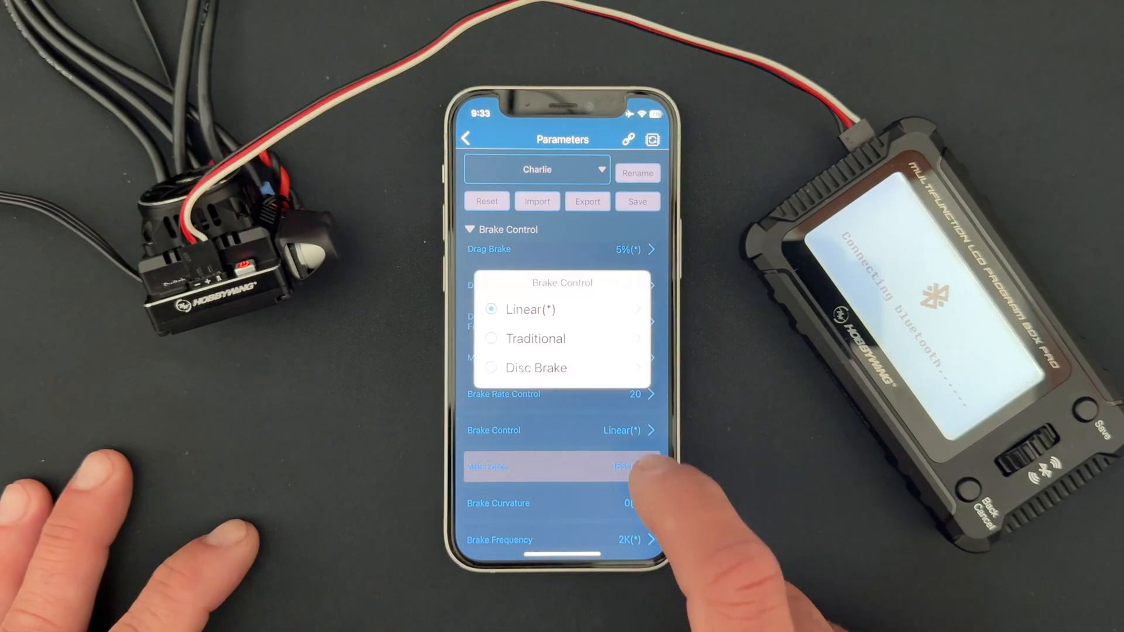
left_click(535, 367)
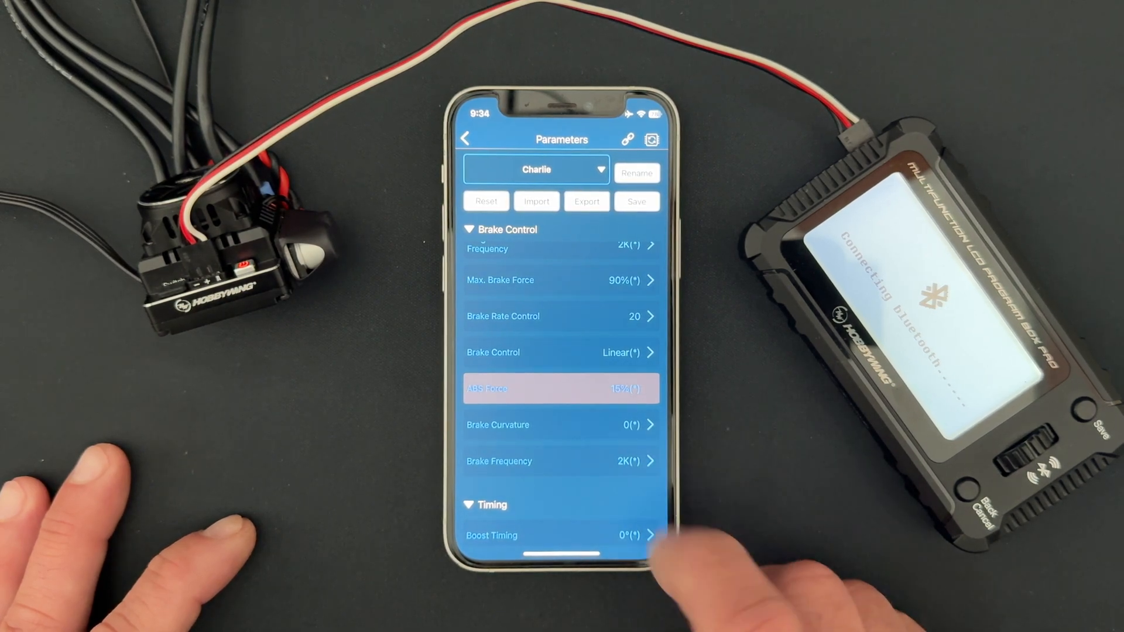
- Open the Brake Curvature editor showing the flat 0% brake force graph
left_click(561, 425)
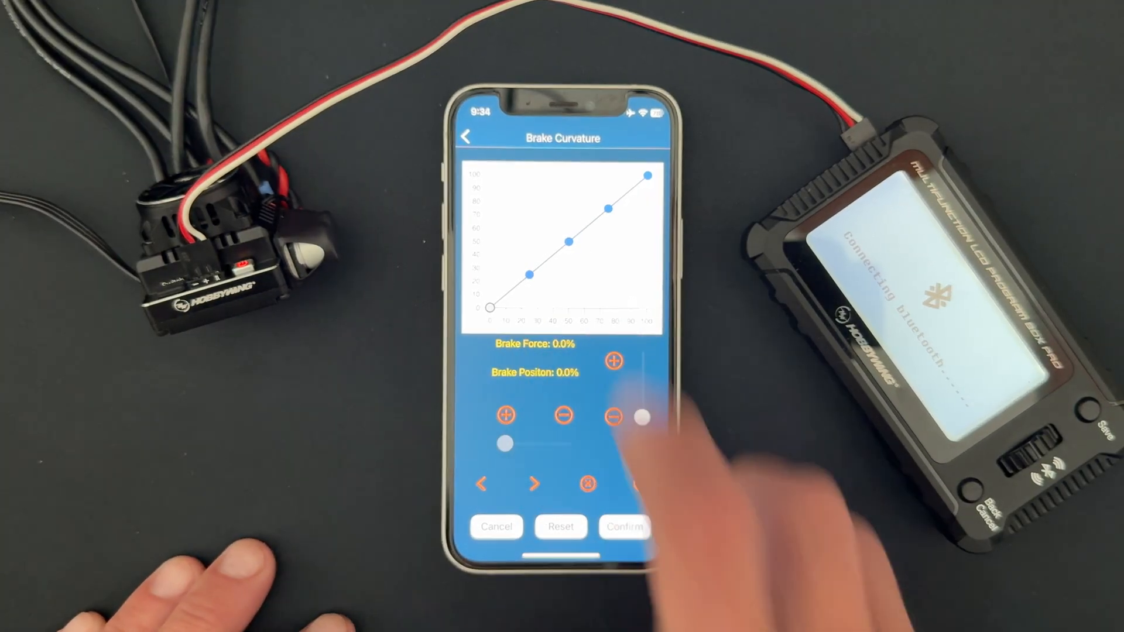
- Cancel the Brake Curvature editor, leaving curvature at 0
left_click(466, 137)
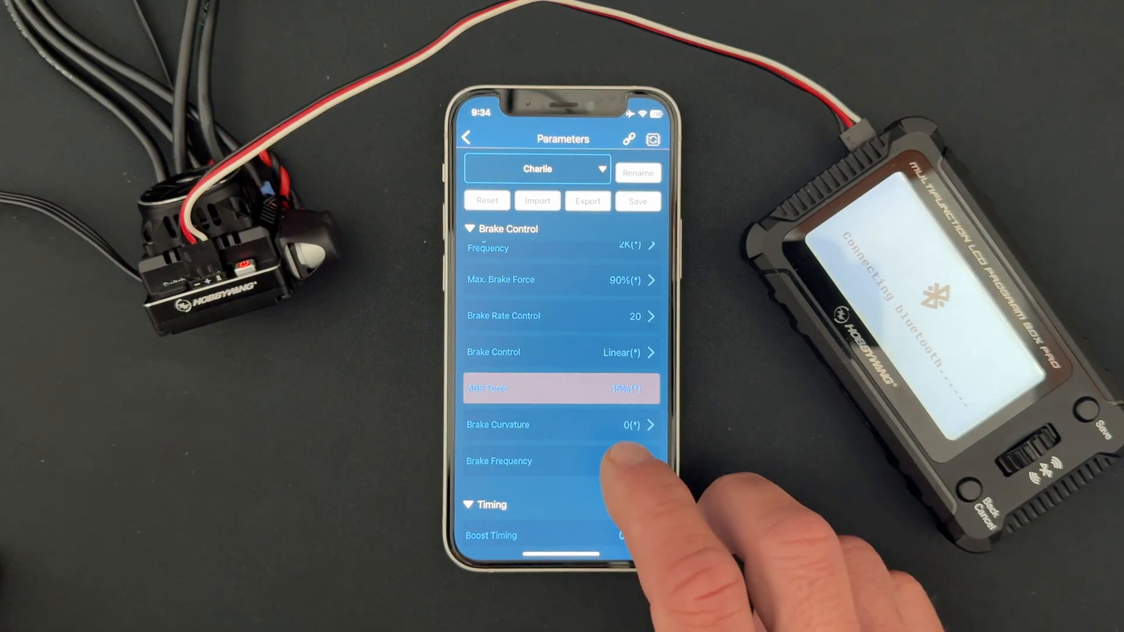
- Open the Brake Frequency curve editor for the Charlie profile
left_click(498, 460)
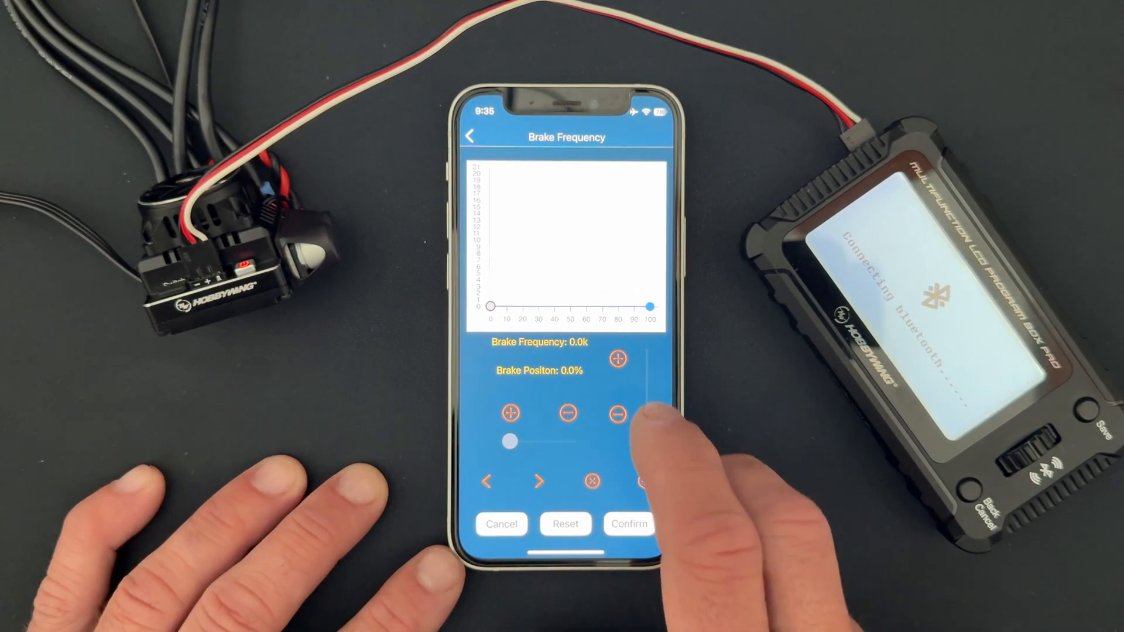
- Set a two-point Brake Frequency curve ending at 3.6k and confirm it as Customized
left_click(616, 359)
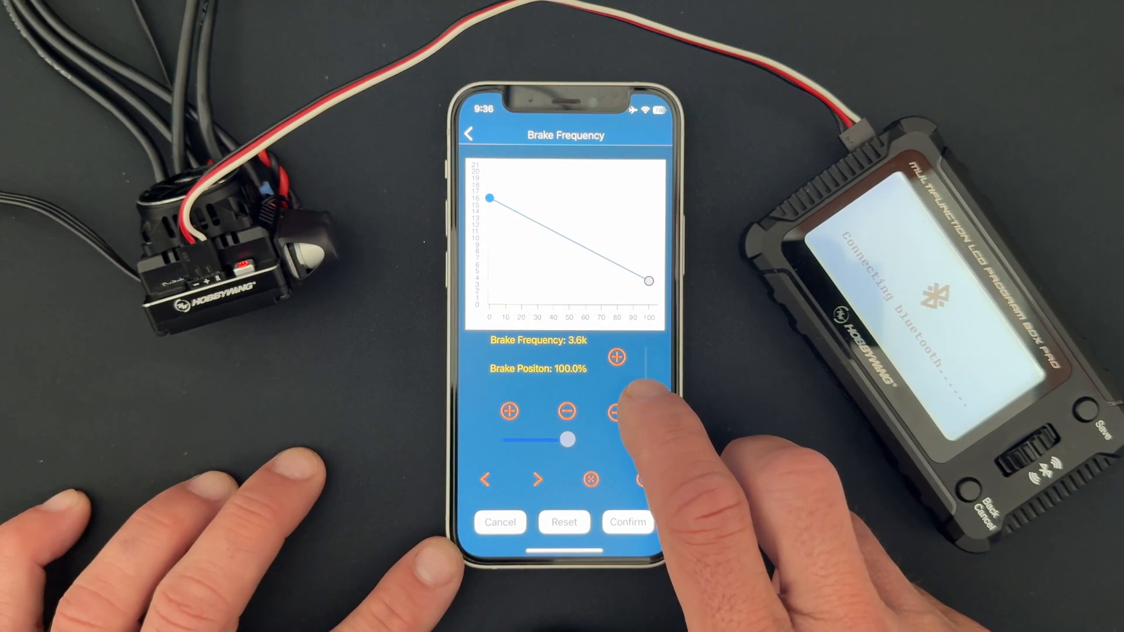
left_click(616, 356)
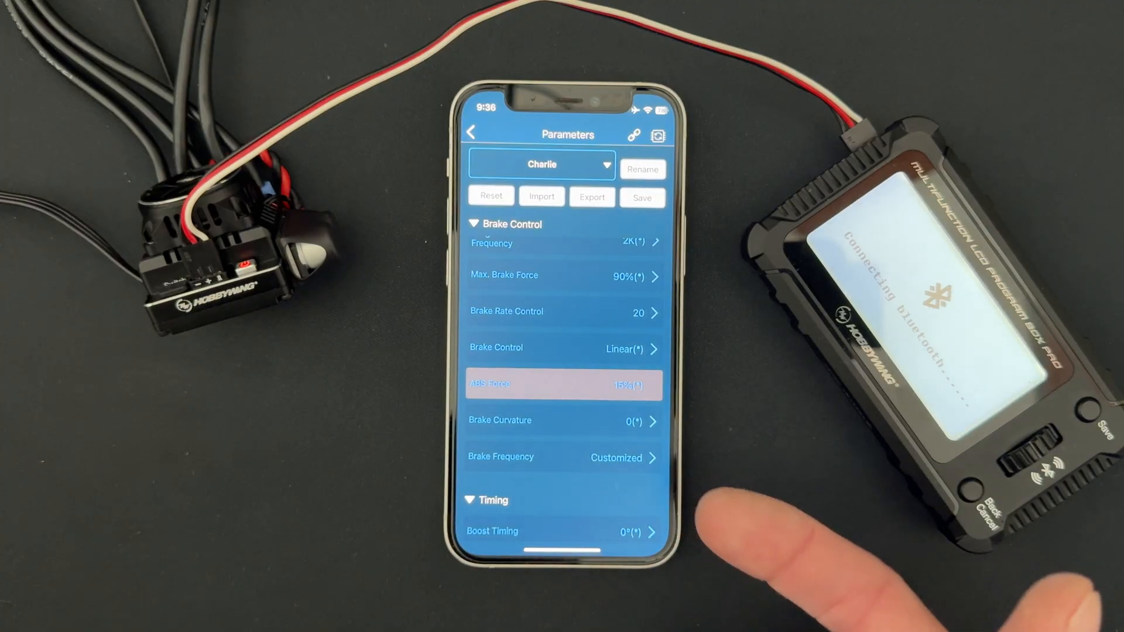
- Collapse the Timing section to reveal Configuration below Brake Control
left_click(486, 499)
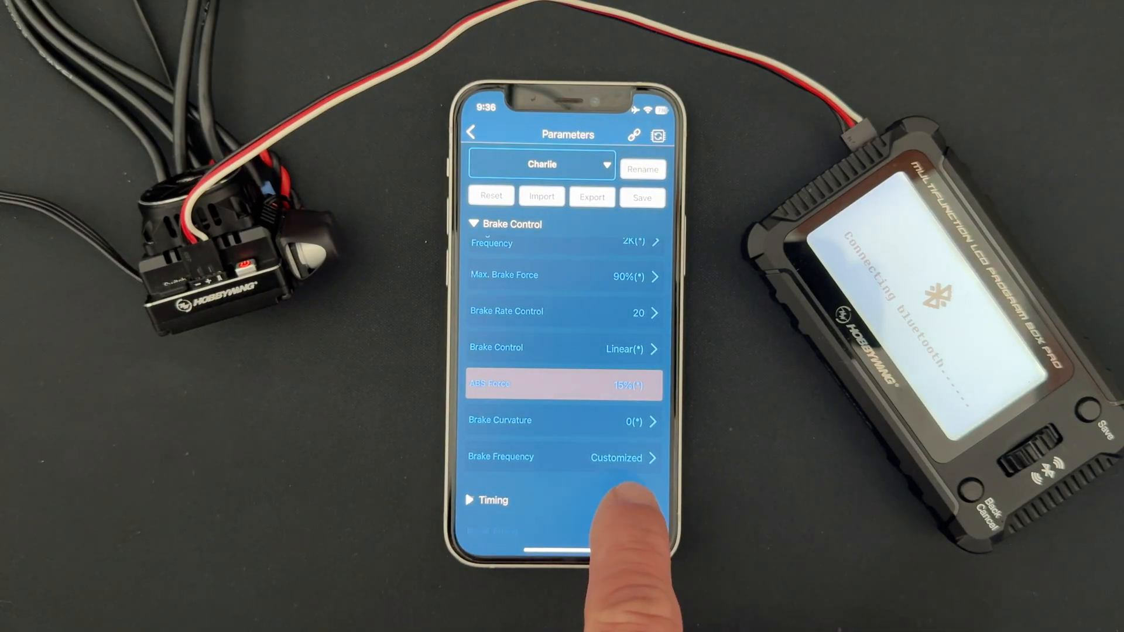
scroll("up", 3)
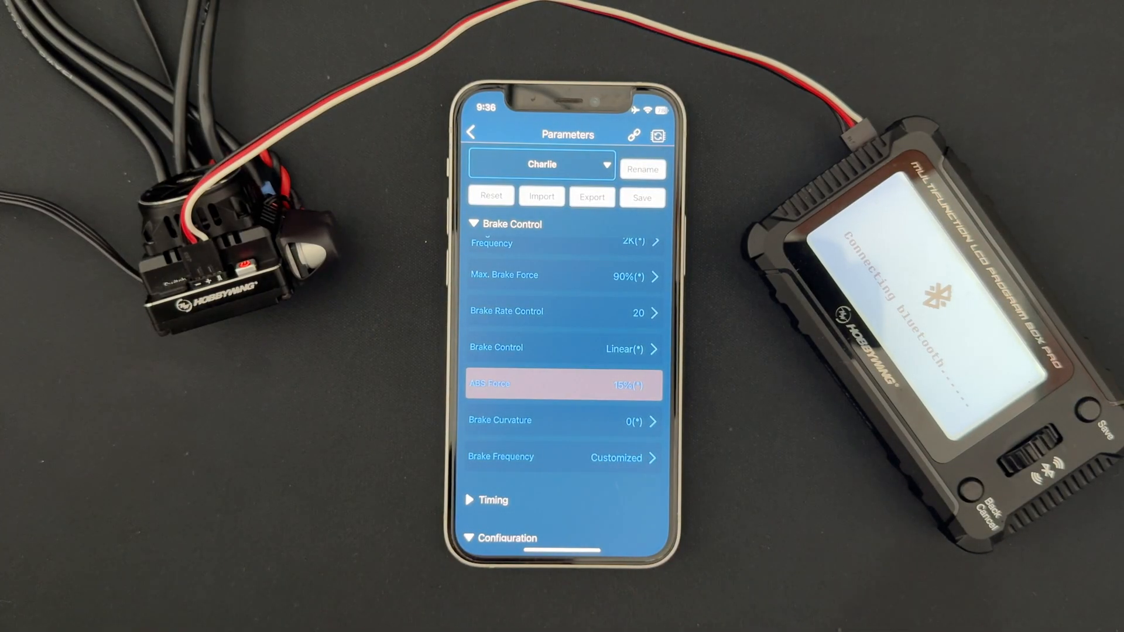